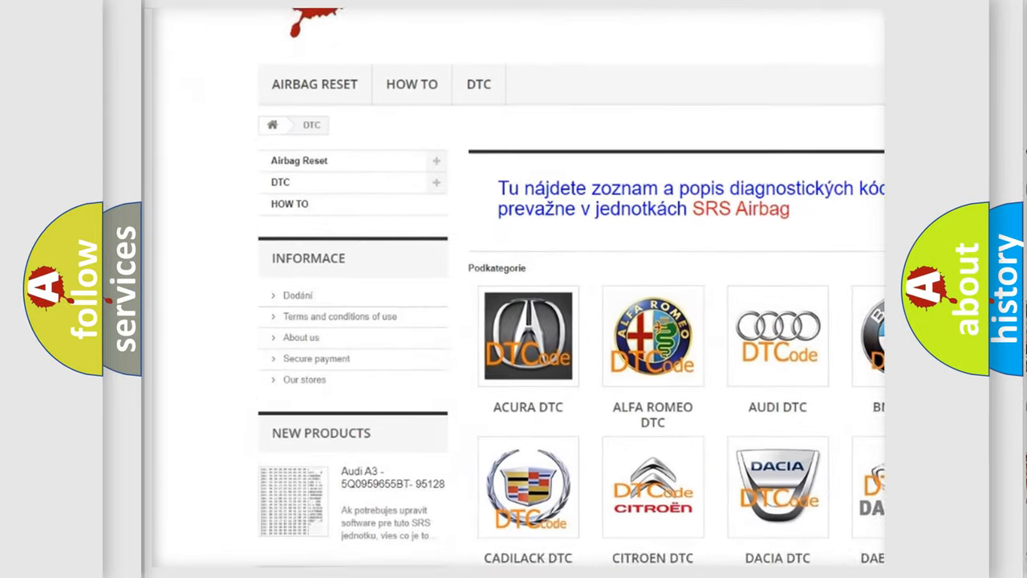
scroll("down", 3)
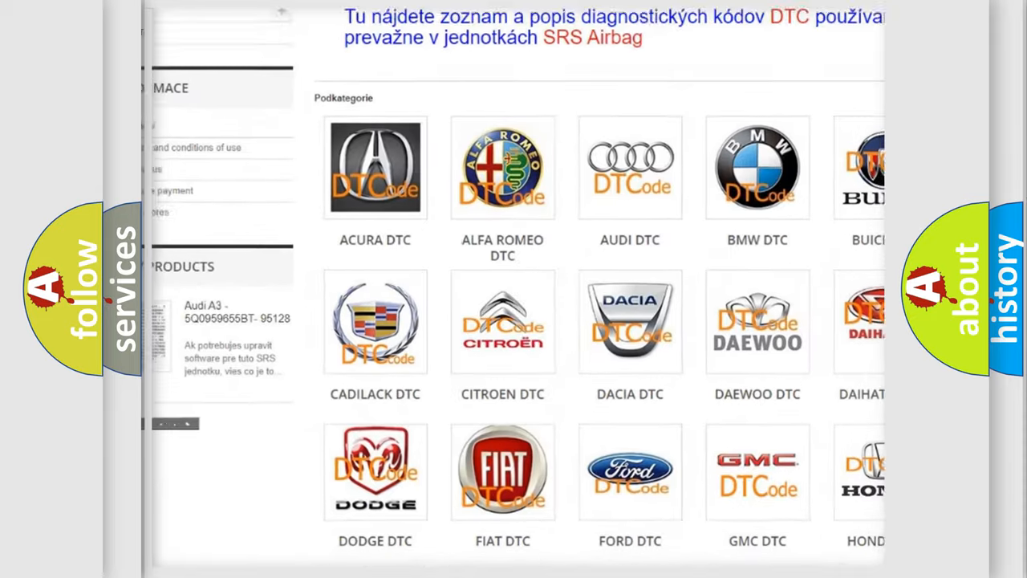
scroll("down", 3)
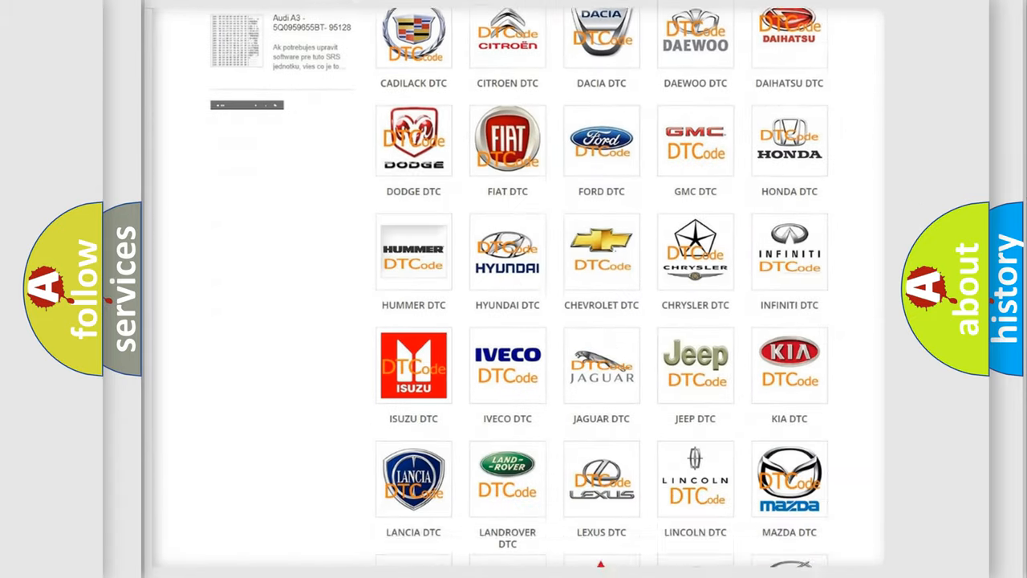
scroll("down", 3)
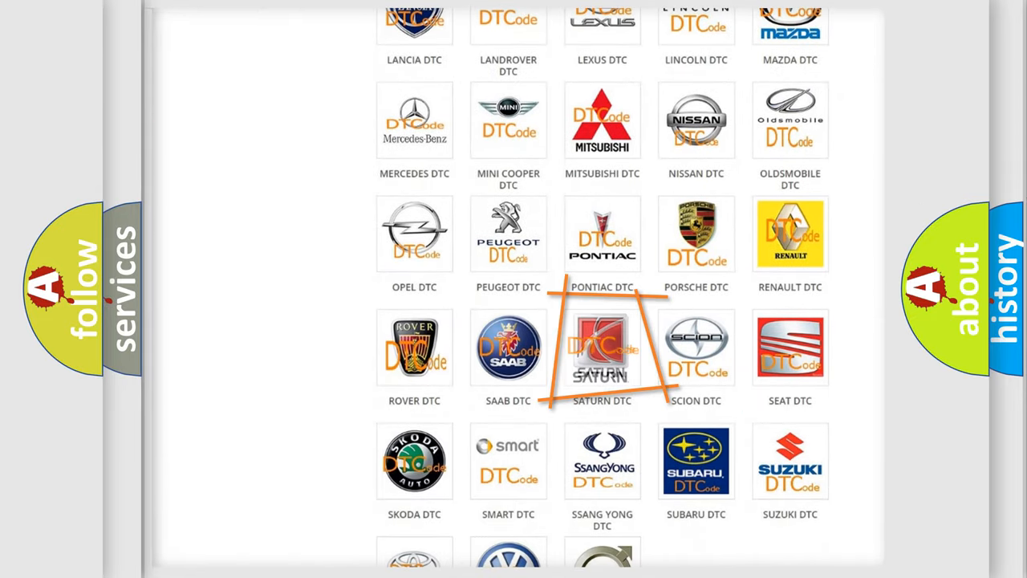